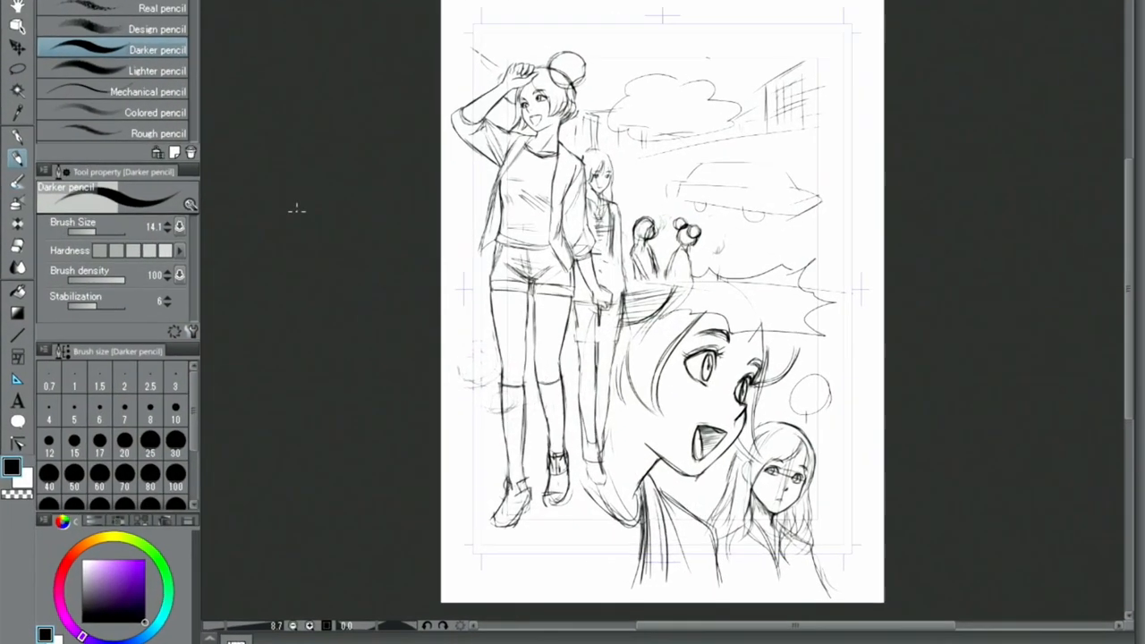
Step: Add a text box inside the sketched cloud reading 'where is it?' with the Text tool
{"action": "left_click", "coordinate": [16, 400]}
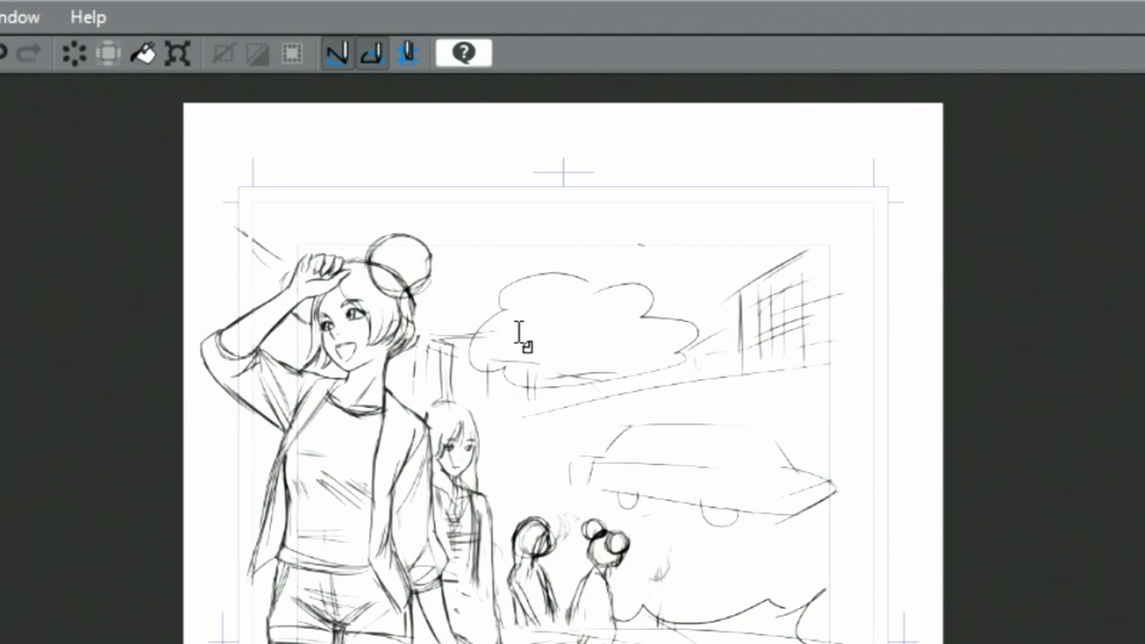
{"action": "left_click", "coordinate": [525, 343]}
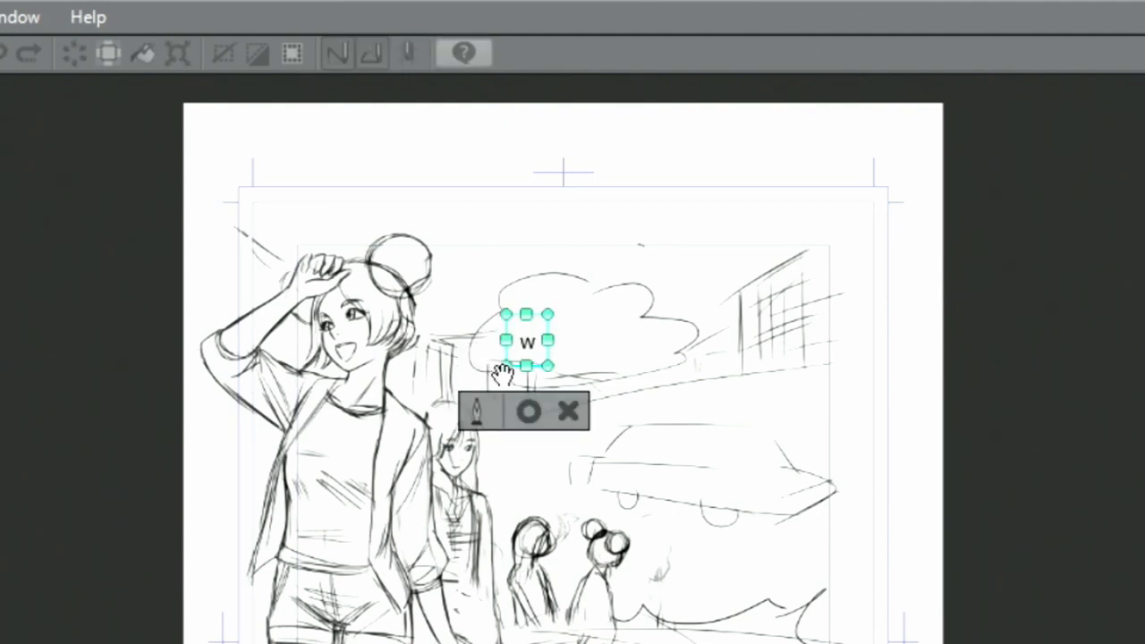
{"action": "type", "text": "here"}
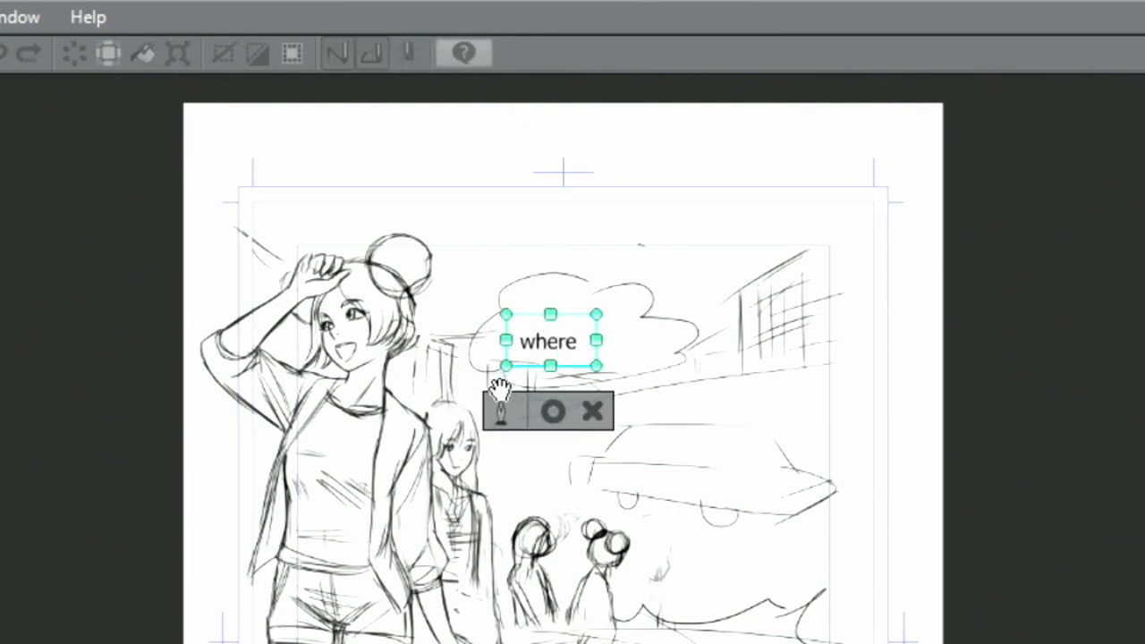
{"action": "type", "text": "is it?"}
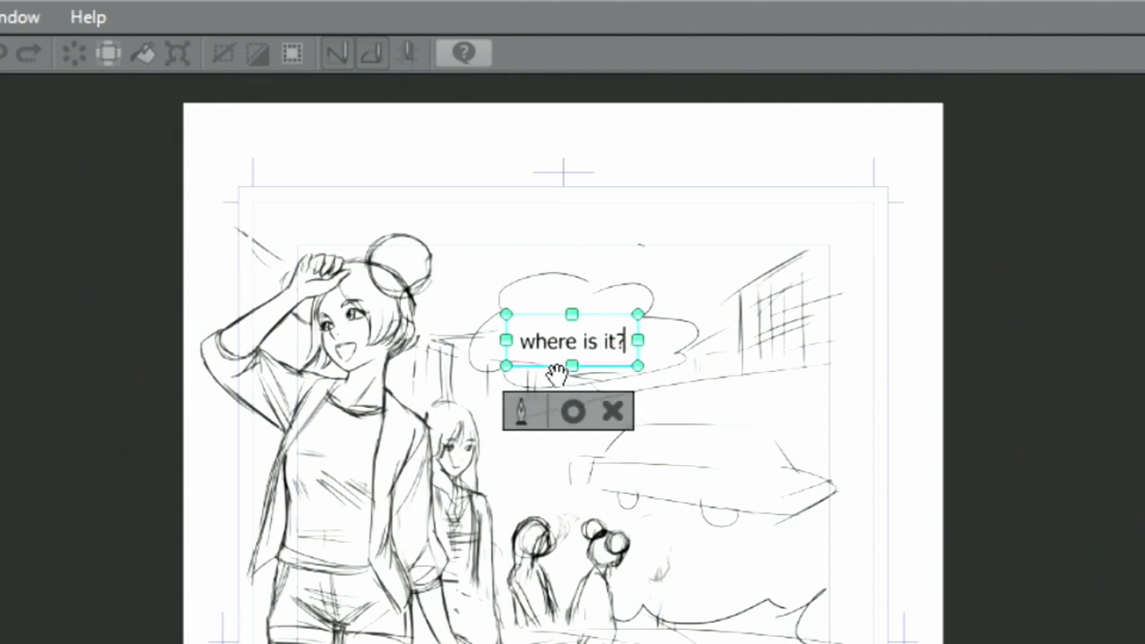
{"action": "left_click", "coordinate": [559, 416]}
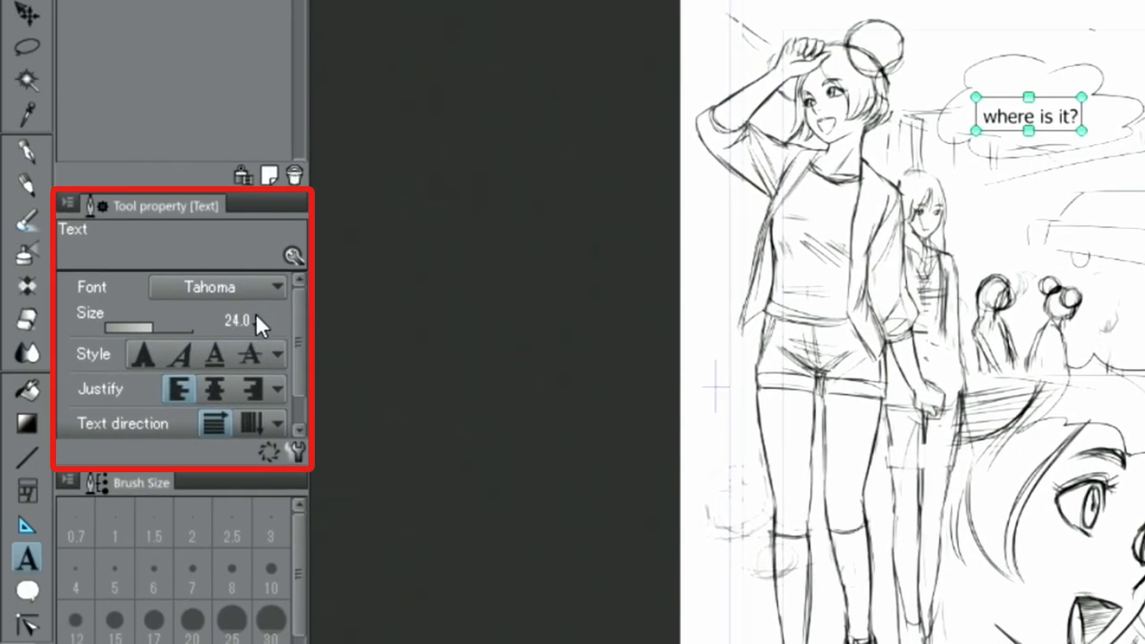
Step: Position the 'found it' text in the burst, set Verdana size 31, direction horizontal after trying vertical
{"action": "left_click", "coordinate": [258, 315]}
{"action": "type", "text": "found it"}
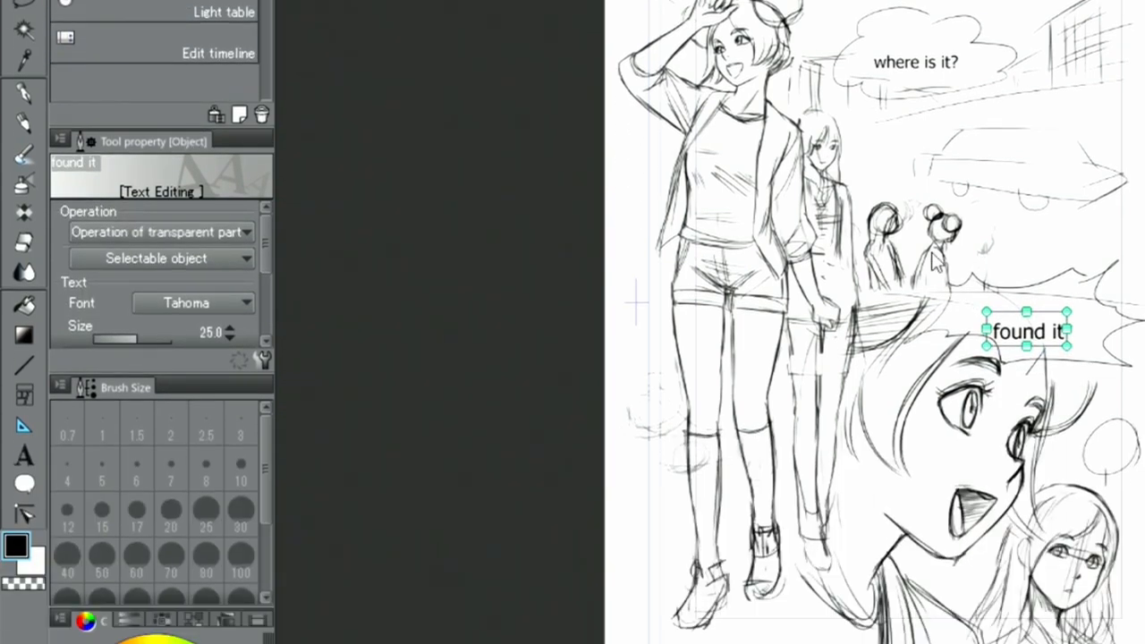
{"action": "left_click_drag", "start_coordinate": [1026, 331], "coordinate": [1032, 313]}
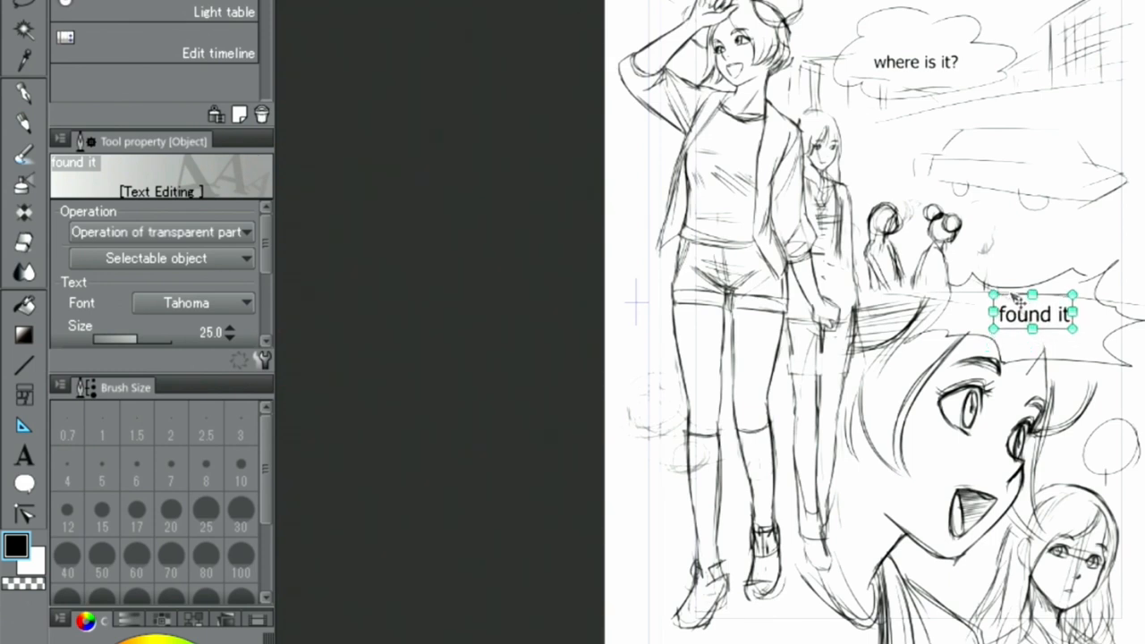
{"action": "left_click_drag", "start_coordinate": [1033, 313], "coordinate": [1033, 319]}
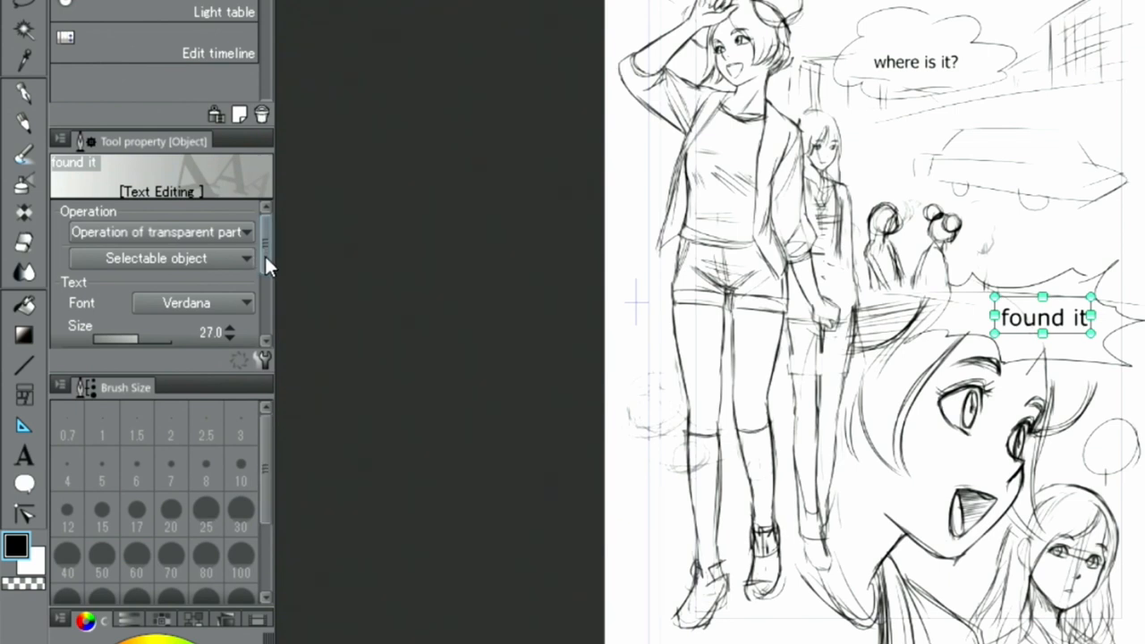
{"action": "scroll", "scroll_direction": "down", "scroll_amount": 3}
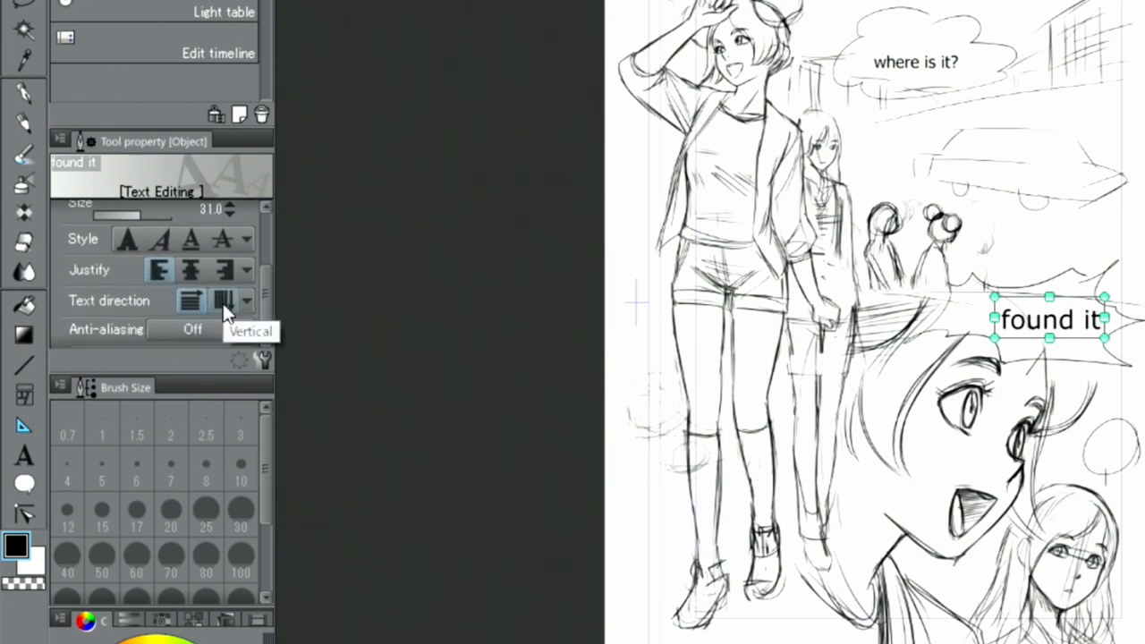
{"action": "left_click", "coordinate": [223, 300]}
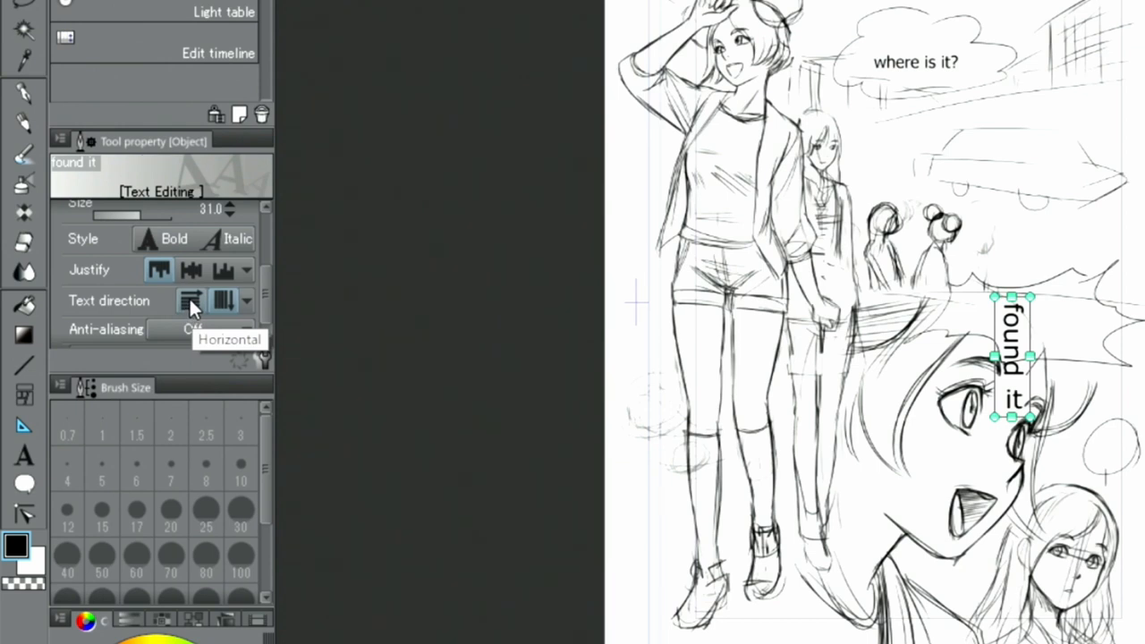
{"action": "left_click", "coordinate": [190, 300]}
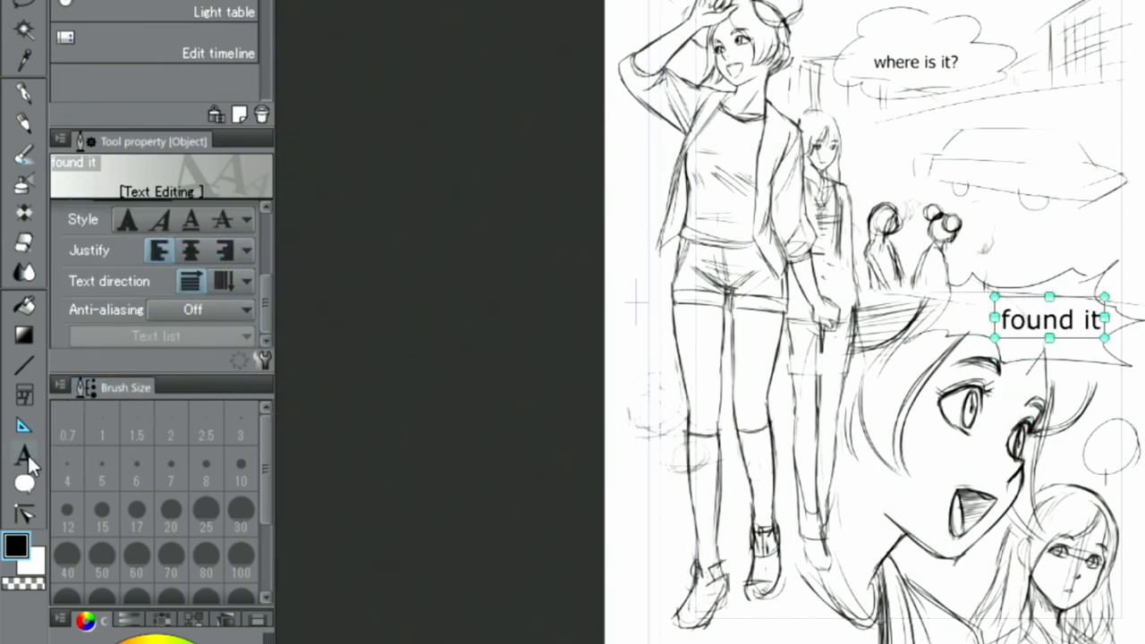
Step: Edit the burst caption to 'found it!' and browse the Text list character panel
{"action": "left_click", "coordinate": [24, 454]}
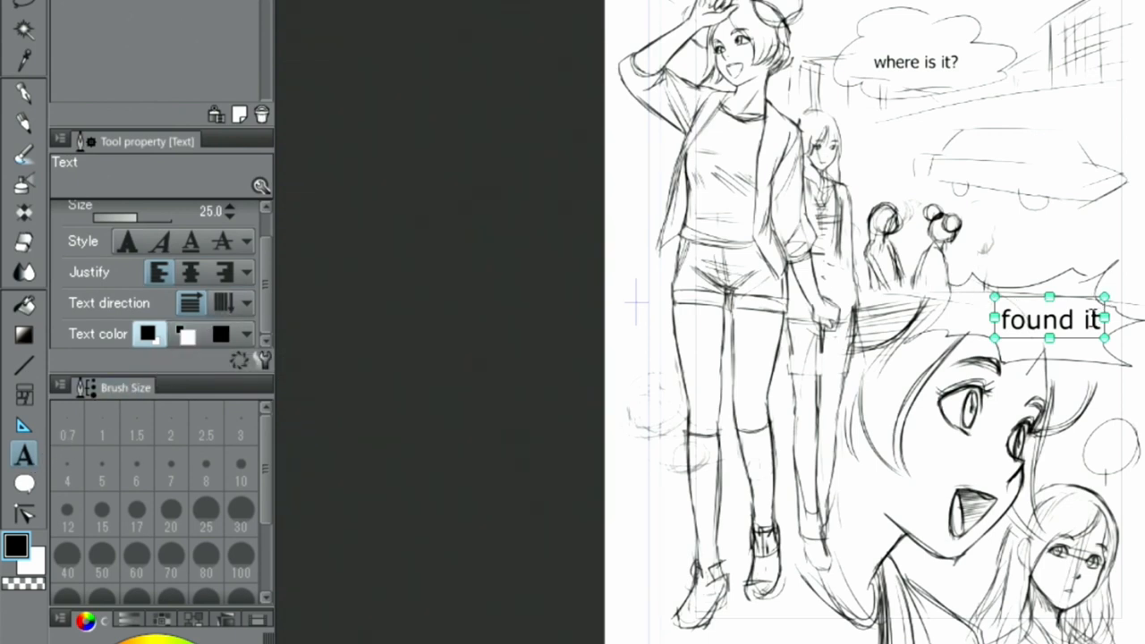
{"action": "double_click", "coordinate": [1048, 320]}
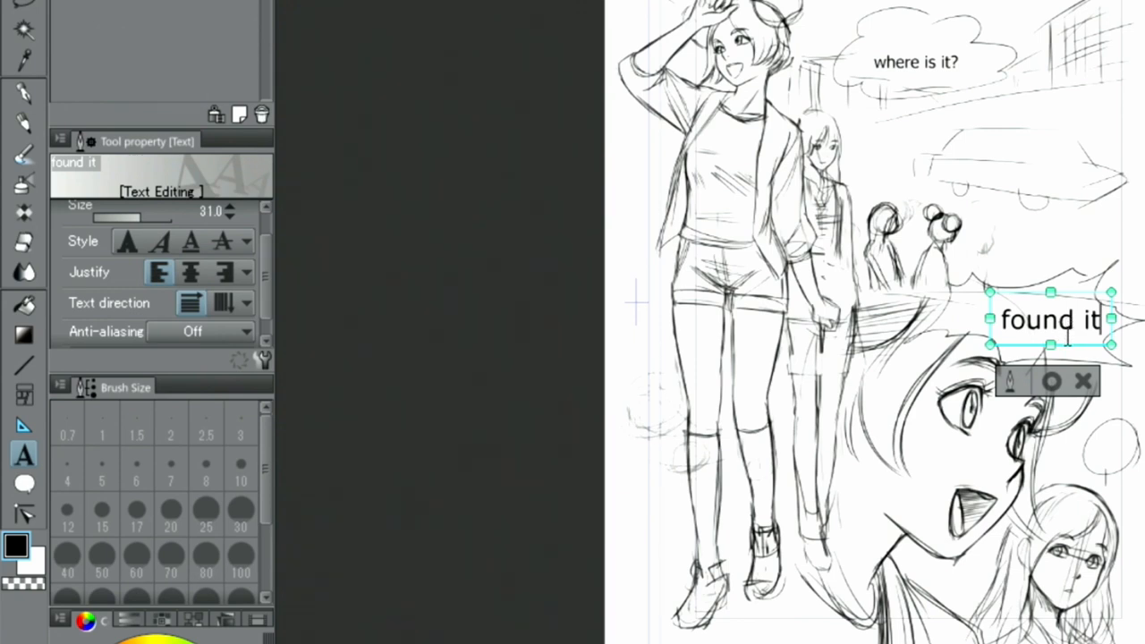
{"action": "type", "text": "!"}
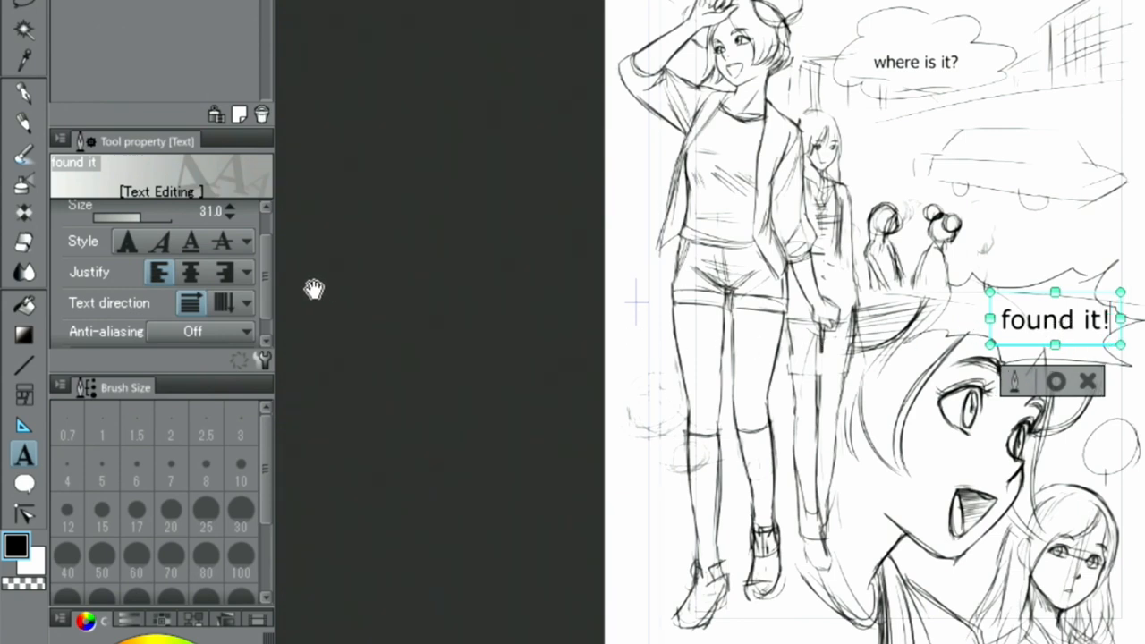
{"action": "scroll", "scroll_direction": "down", "scroll_amount": 3}
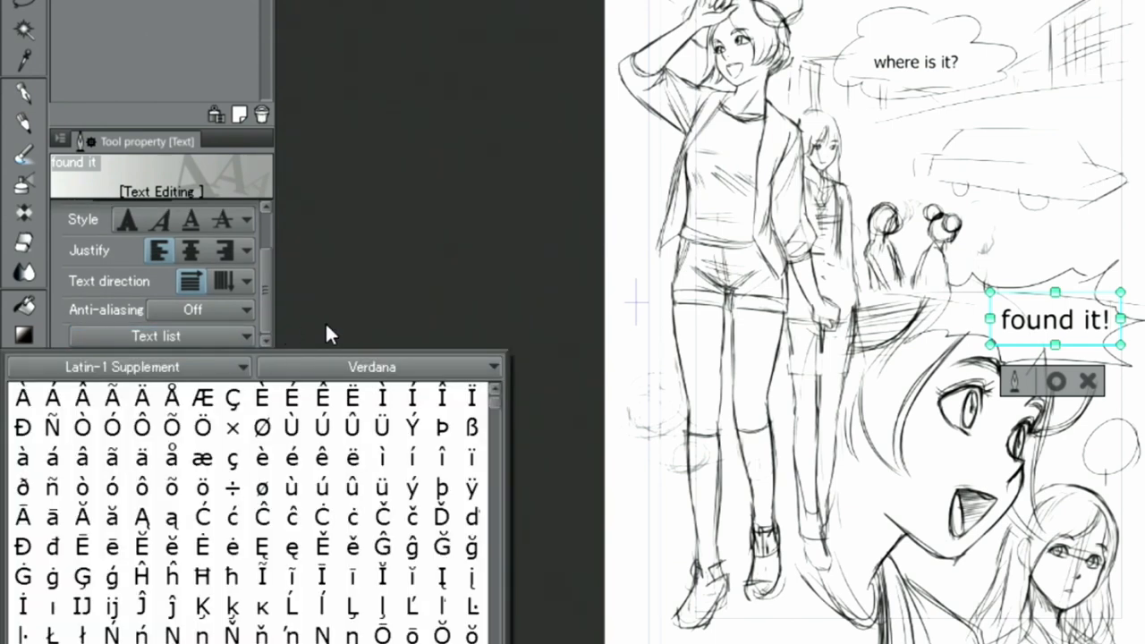
{"action": "mouse_move", "coordinate": [331, 320]}
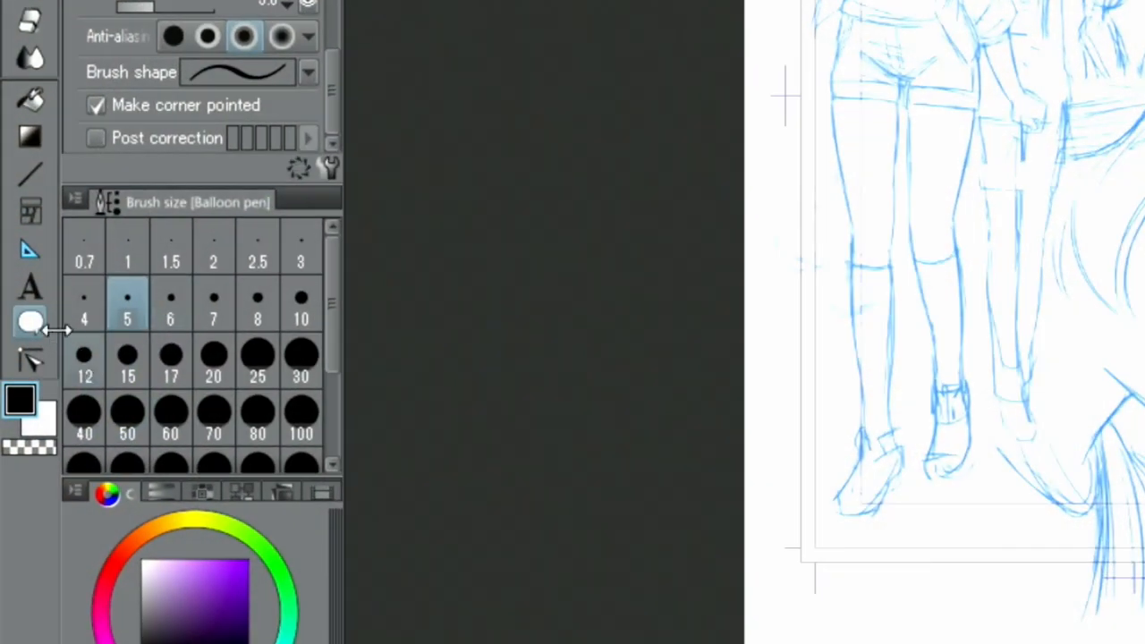
Step: Choose the Balloon pen with 'Make corner pointed' unchecked and bring up its Sub Tool Detail
{"action": "left_click", "coordinate": [30, 321]}
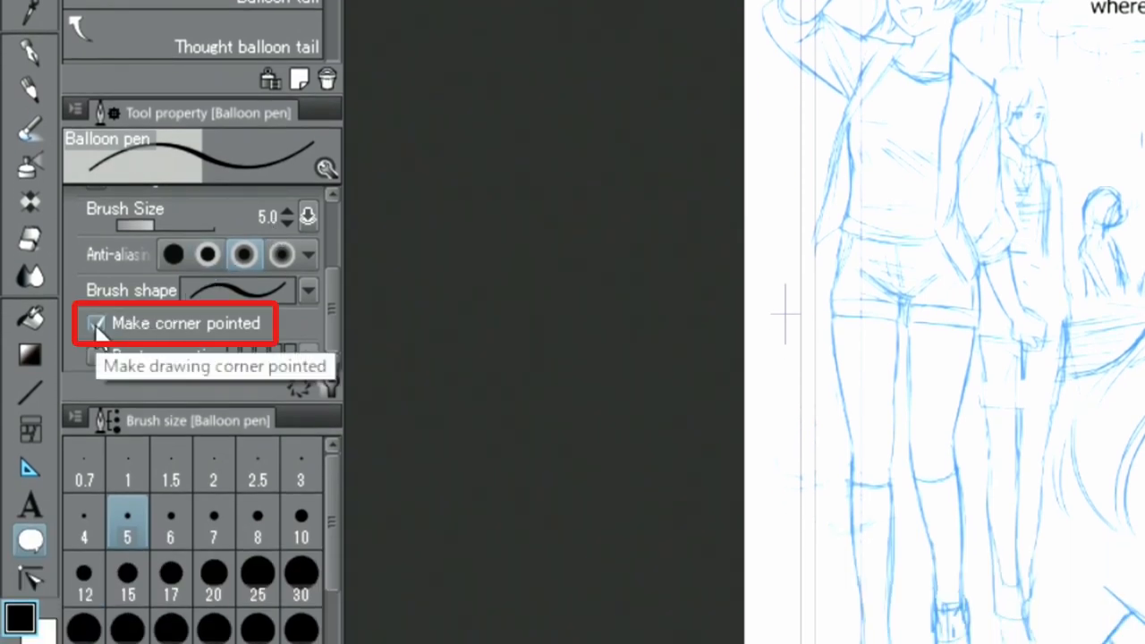
{"action": "left_click", "coordinate": [94, 323]}
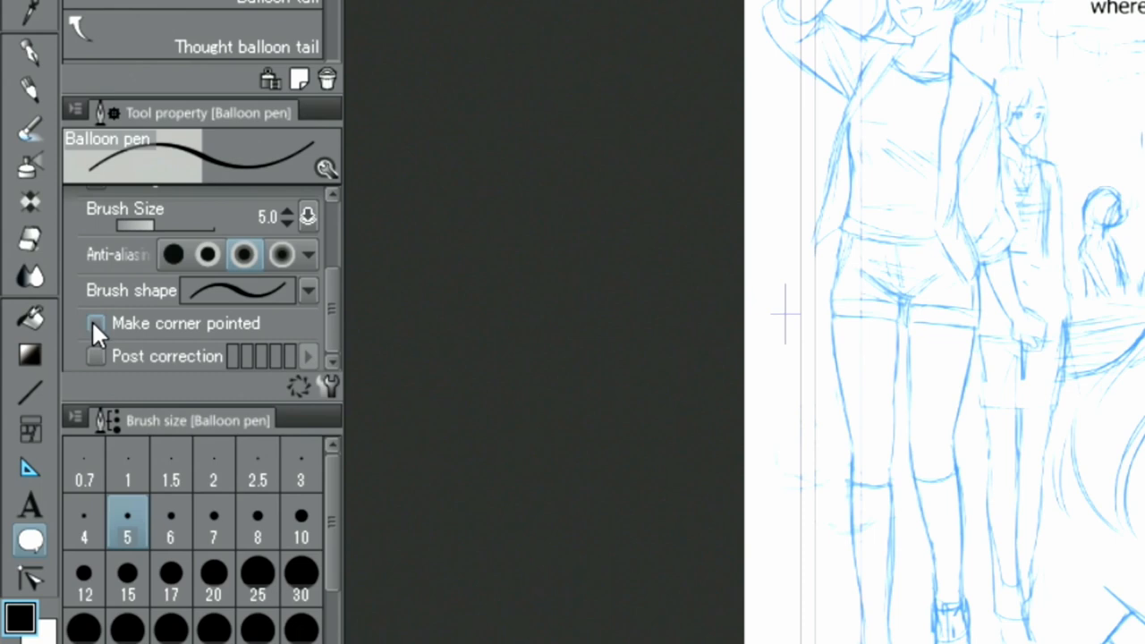
{"action": "mouse_move", "coordinate": [326, 340]}
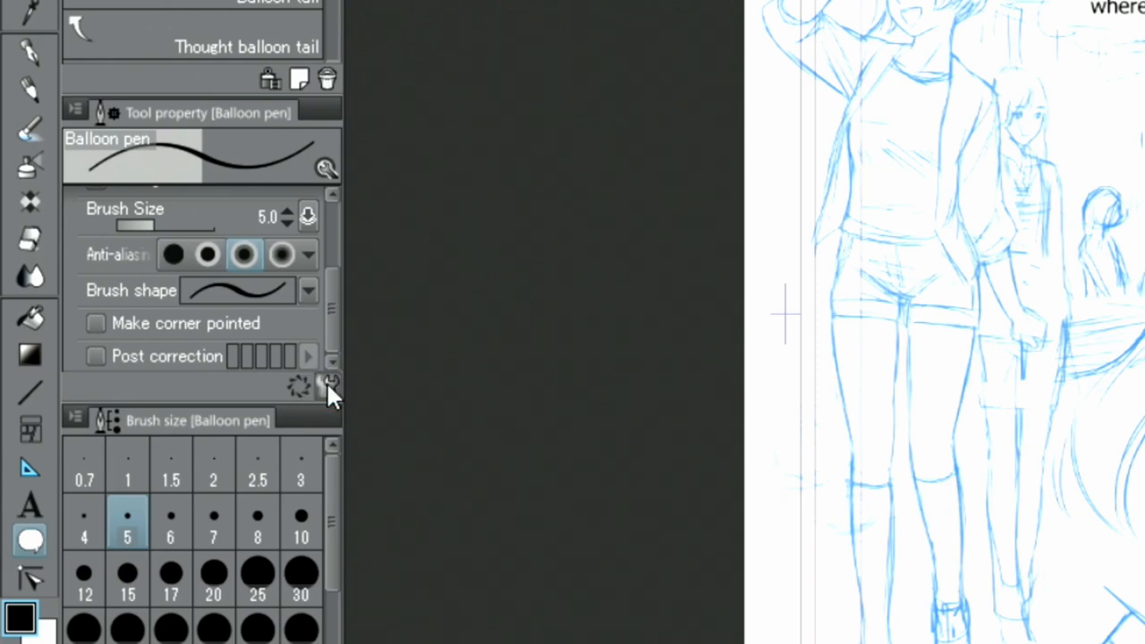
{"action": "left_click", "coordinate": [331, 387]}
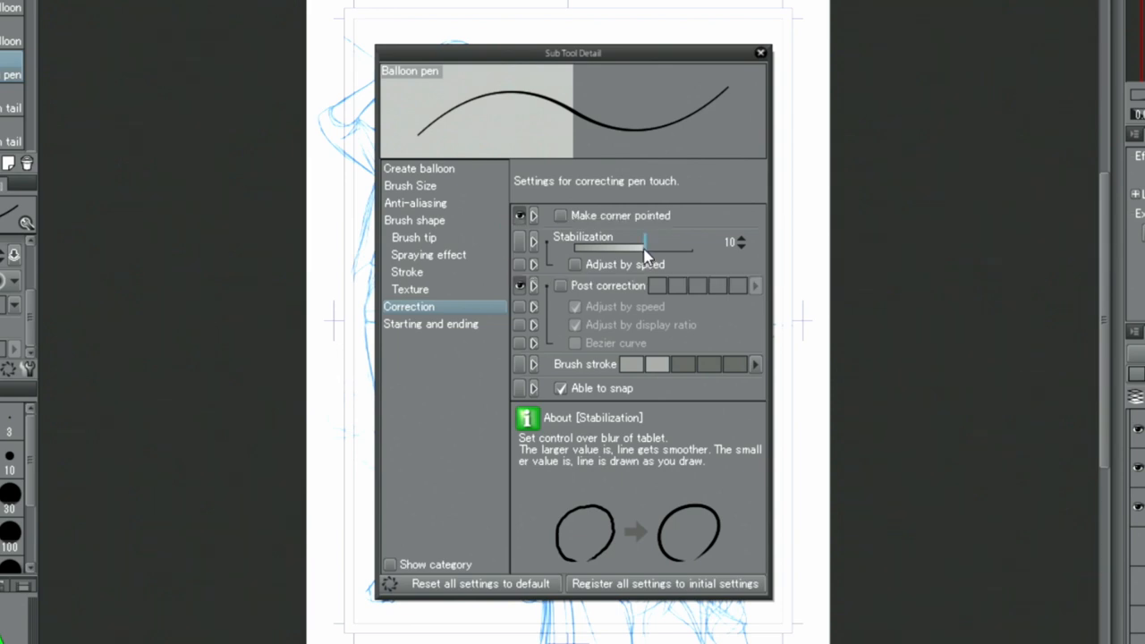
Step: Set the balloon pen's Stabilization to 30 in Correction and close the dialog
{"action": "left_click_drag", "start_coordinate": [641, 242], "coordinate": [657, 242]}
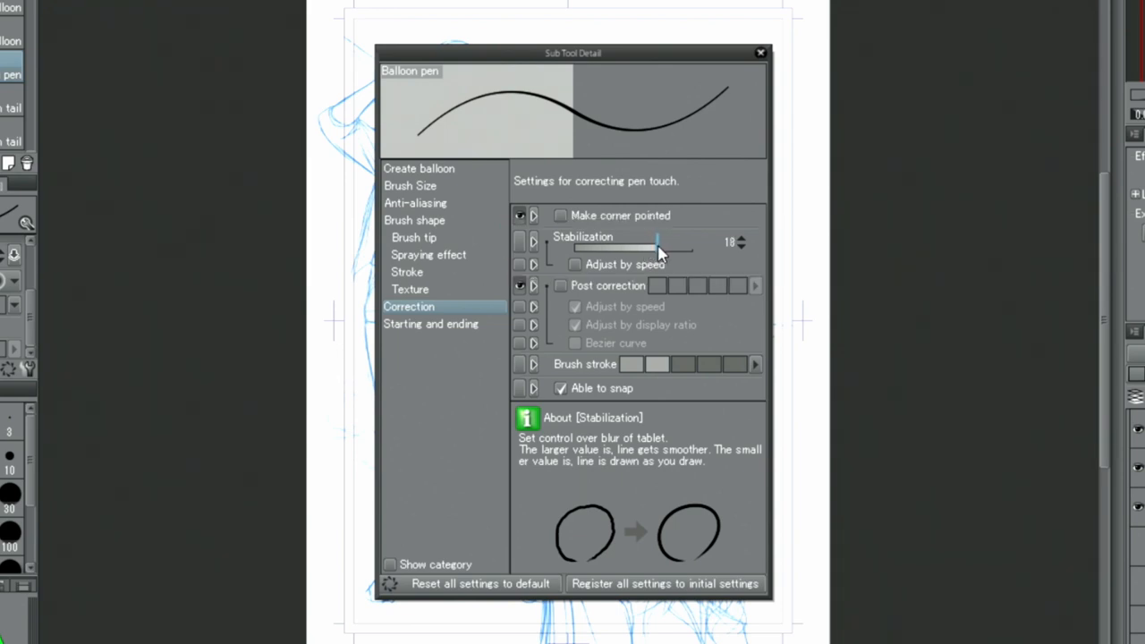
{"action": "left_click_drag", "start_coordinate": [657, 249], "coordinate": [669, 249]}
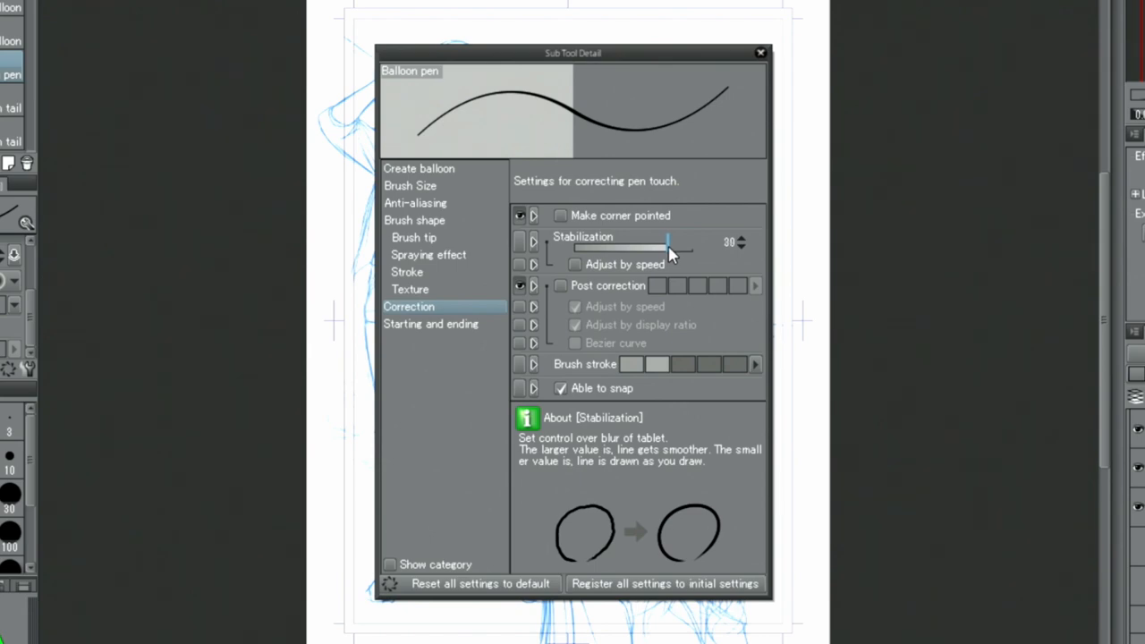
{"action": "left_click", "coordinate": [761, 53]}
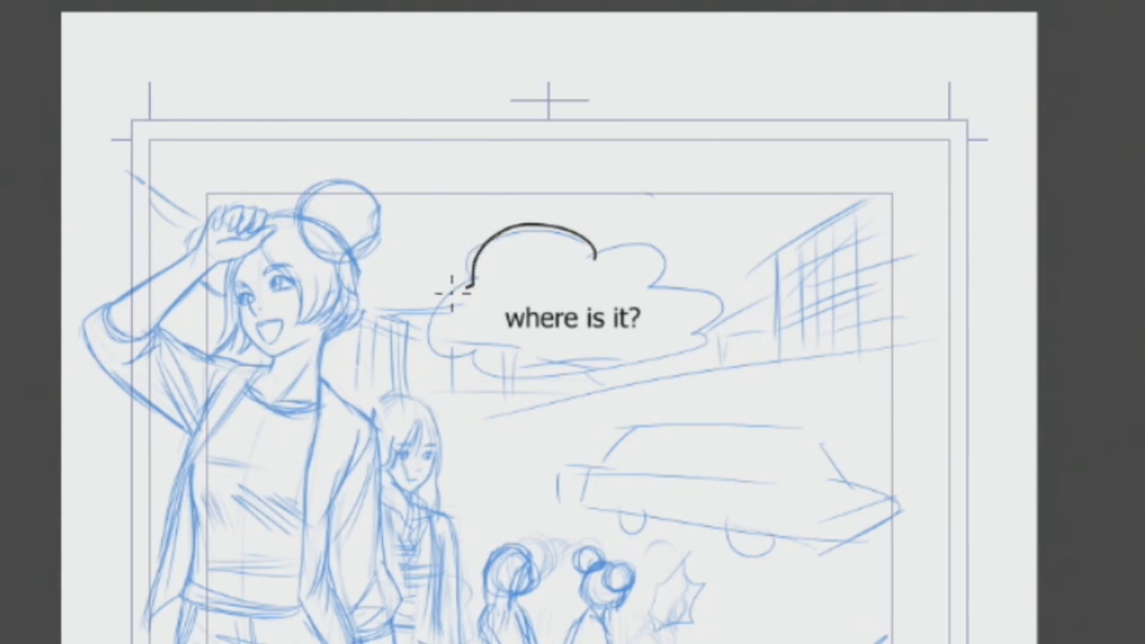
Step: Draw a cloud balloon with tail around 'where is it?' and move it up-left with the Object tool
{"action": "left_click_drag", "start_coordinate": [451, 295], "coordinate": [626, 372]}
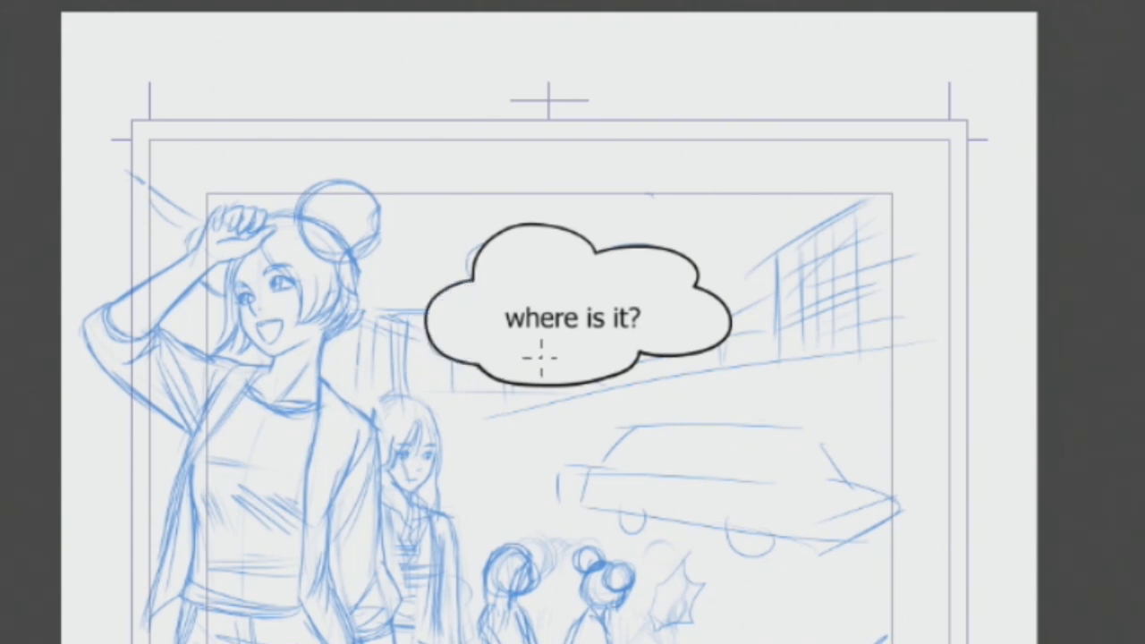
{"action": "mouse_move", "coordinate": [508, 361]}
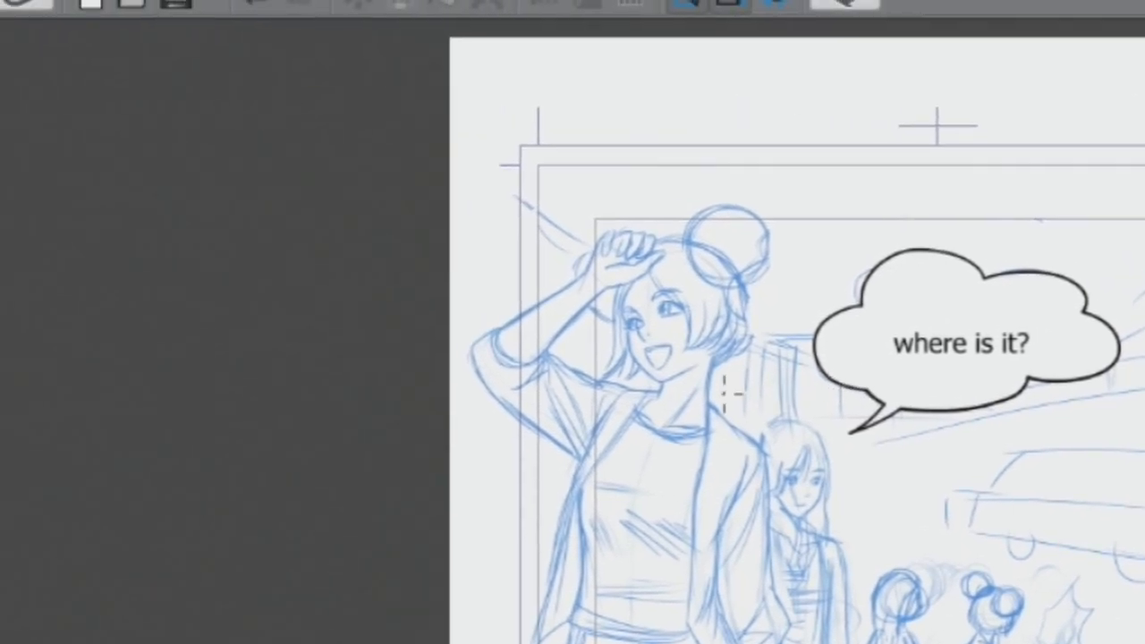
{"action": "left_click", "coordinate": [36, 195]}
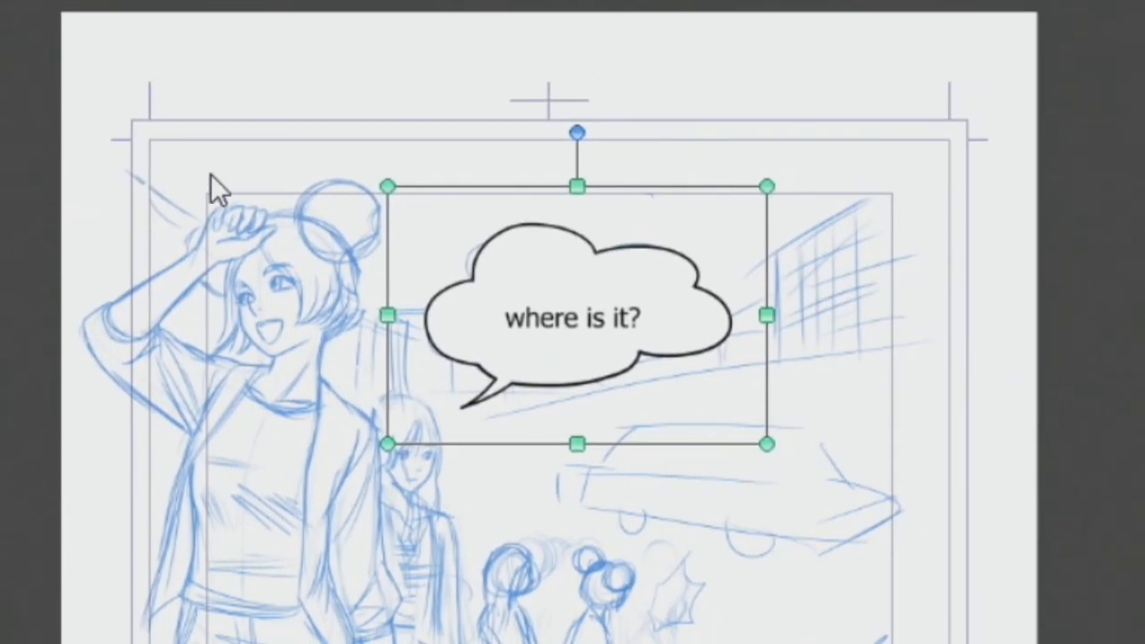
{"action": "left_click_drag", "start_coordinate": [577, 317], "coordinate": [555, 286]}
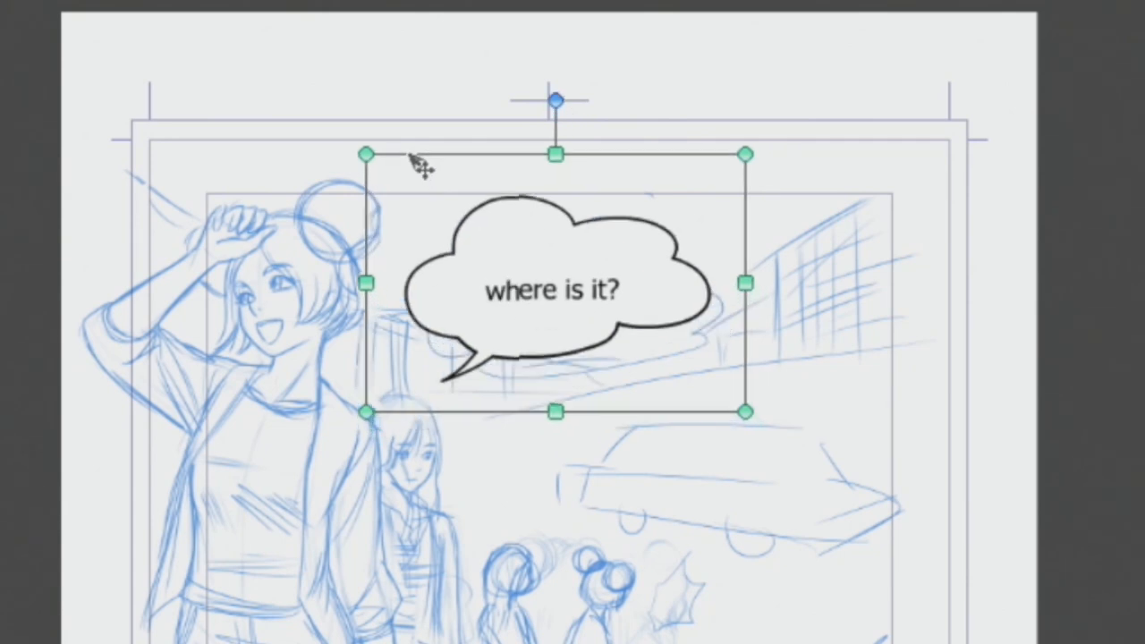
{"action": "left_click_drag", "start_coordinate": [554, 286], "coordinate": [554, 257]}
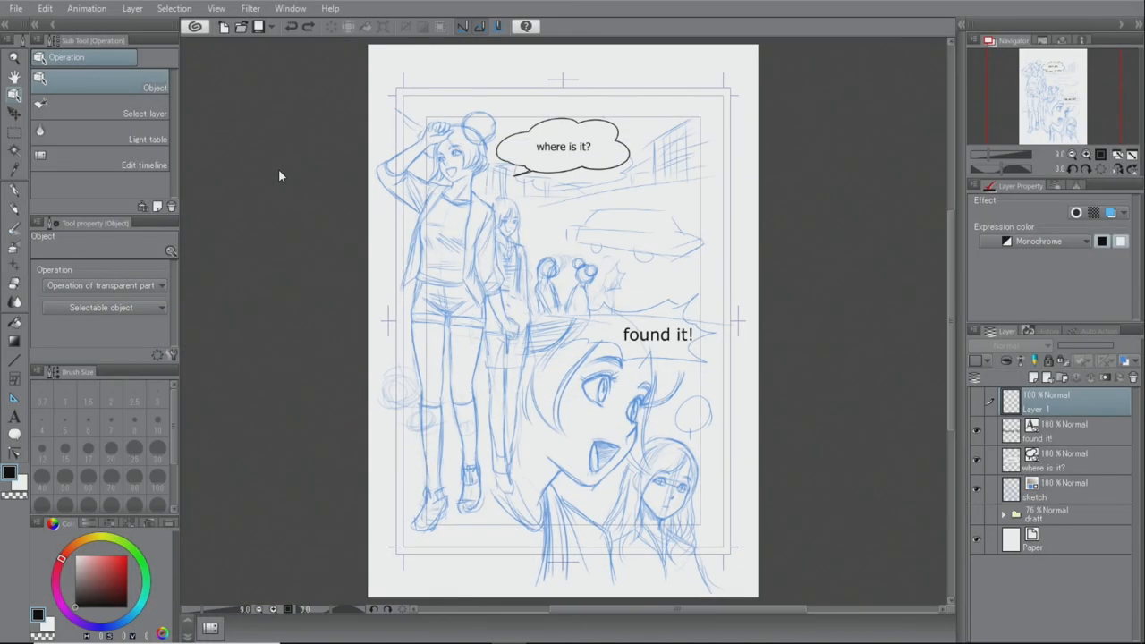
{"action": "mouse_move", "coordinate": [280, 162]}
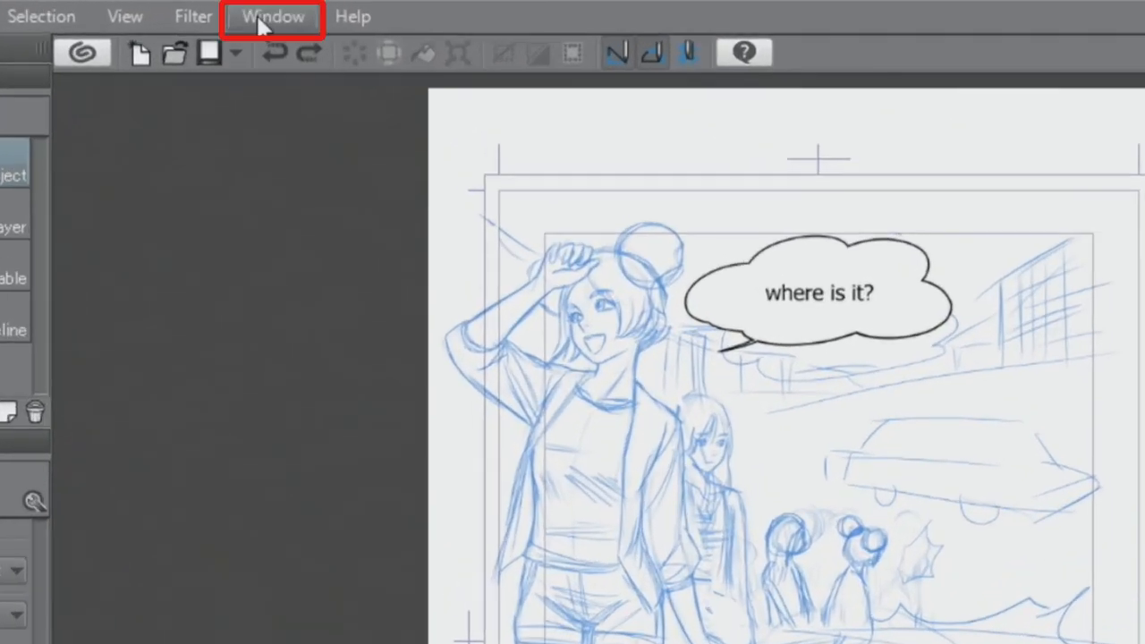
Step: Show Material [All materials] via the Window menu, expanded to Manga material > Balloon
{"action": "left_click", "coordinate": [272, 16]}
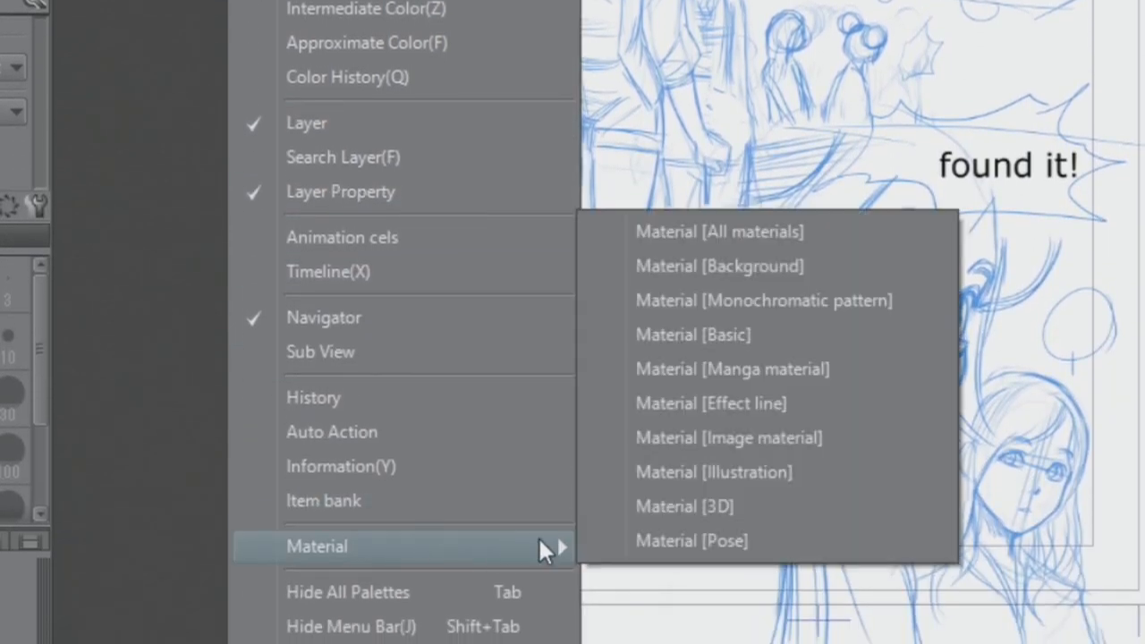
{"action": "mouse_move", "coordinate": [706, 232]}
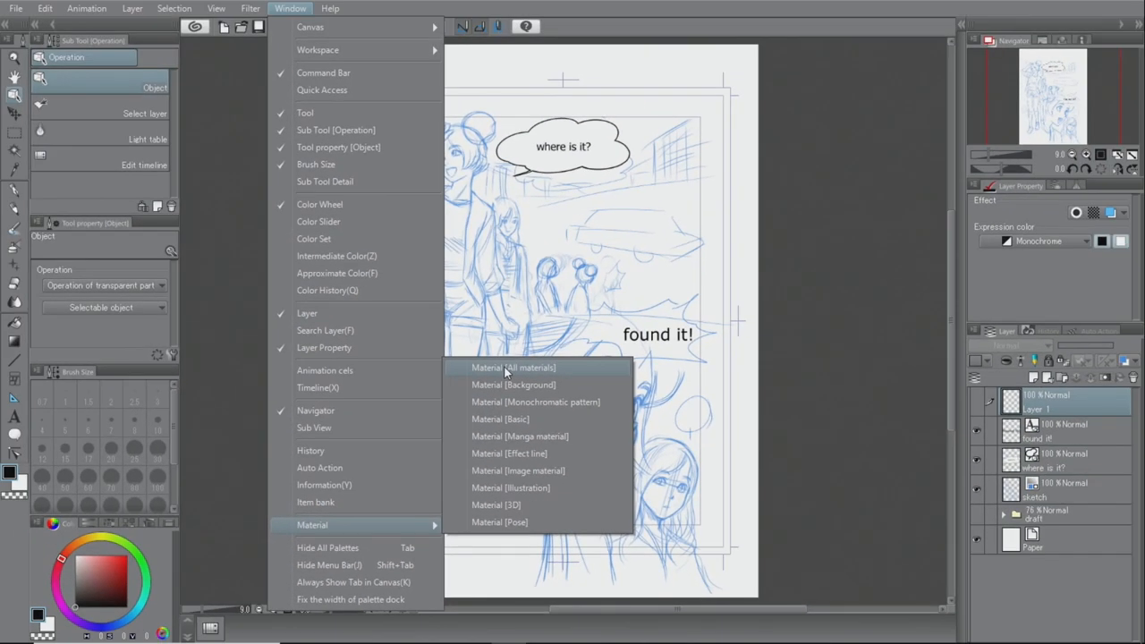
{"action": "left_click", "coordinate": [513, 367]}
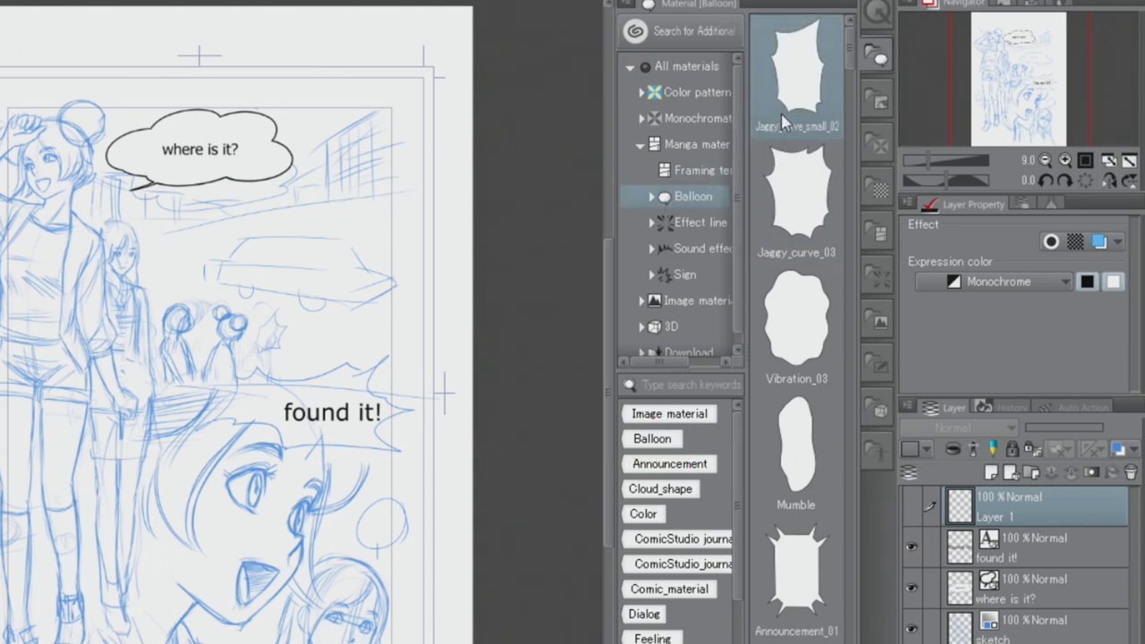
Step: Place Jaggy_curve_small_02 on the canvas, shrink it and move it beside the small figures
{"action": "left_click", "coordinate": [795, 76]}
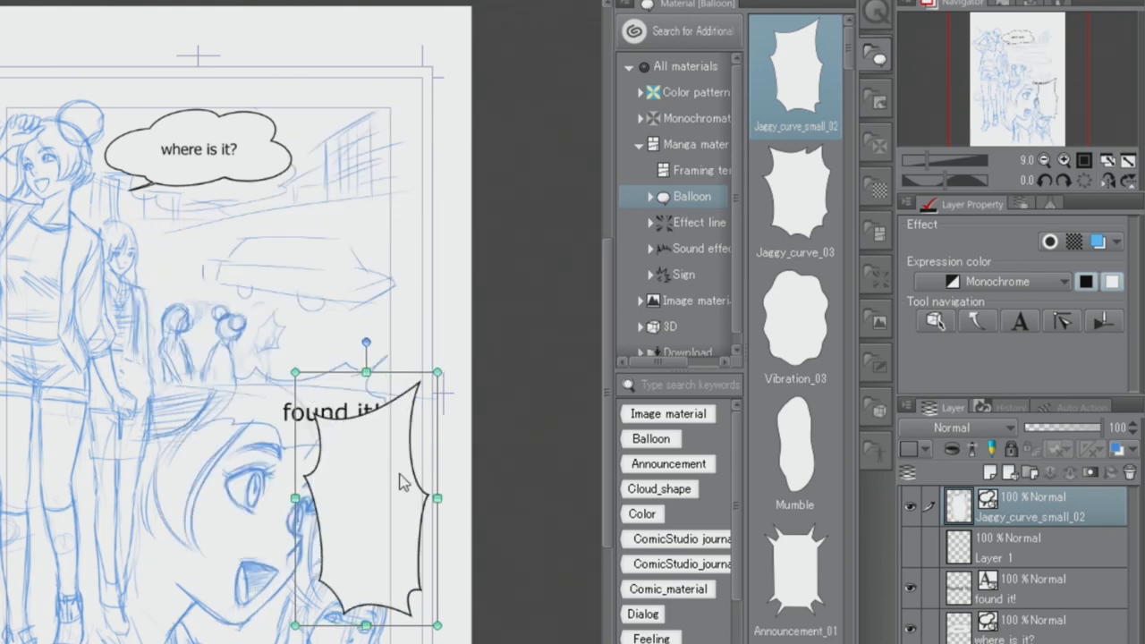
{"action": "left_click_drag", "start_coordinate": [366, 483], "coordinate": [272, 355]}
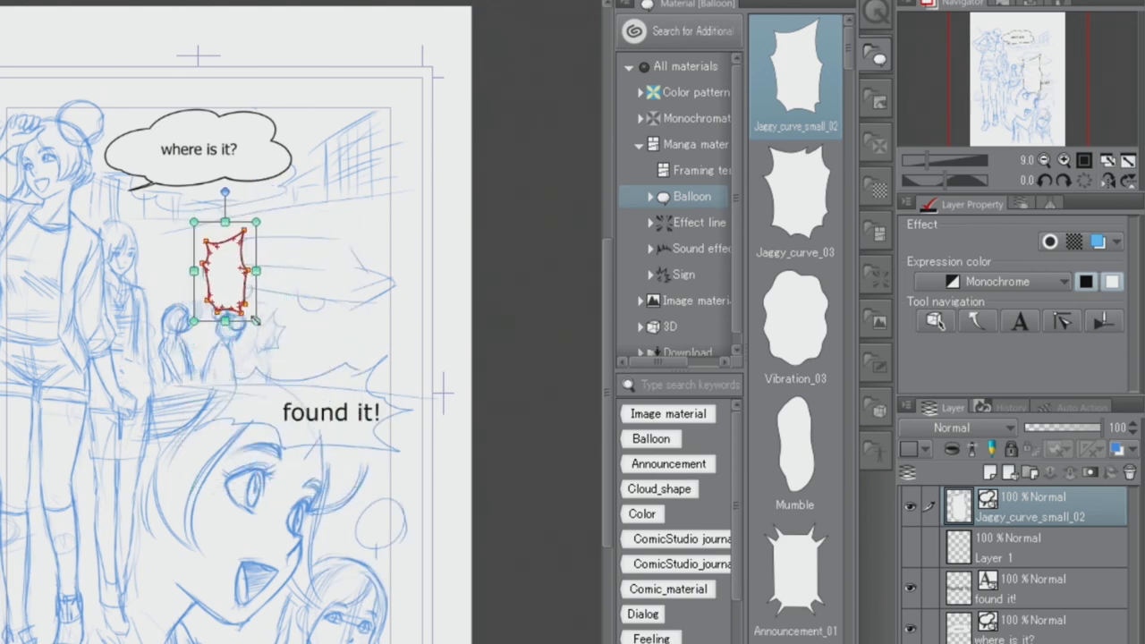
{"action": "left_click_drag", "start_coordinate": [225, 272], "coordinate": [241, 291]}
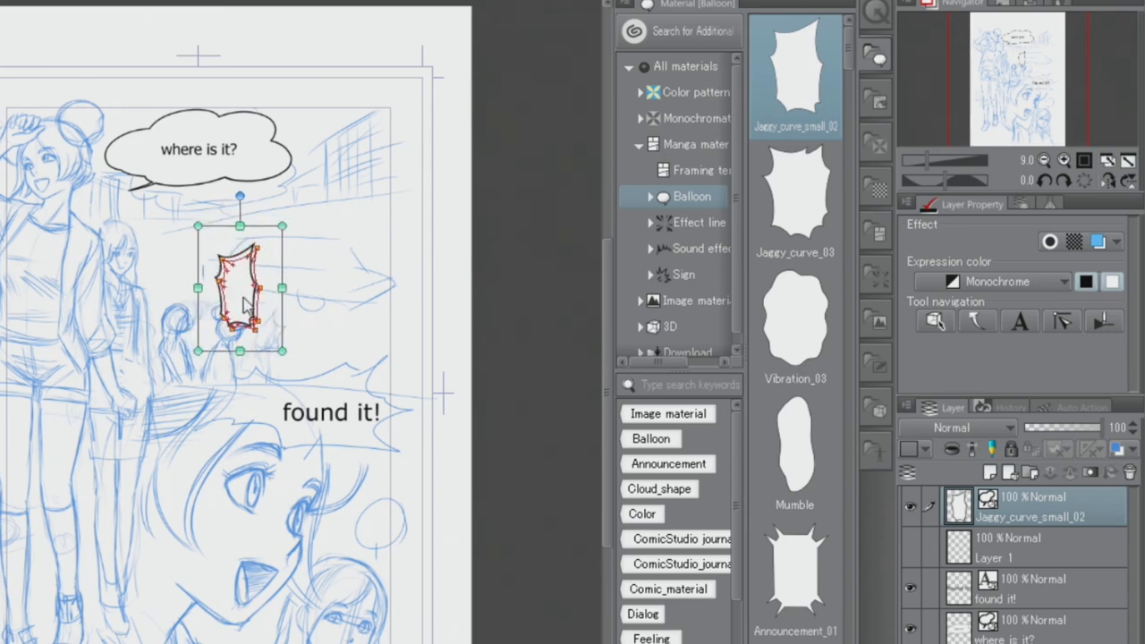
{"action": "left_click_drag", "start_coordinate": [242, 286], "coordinate": [269, 322]}
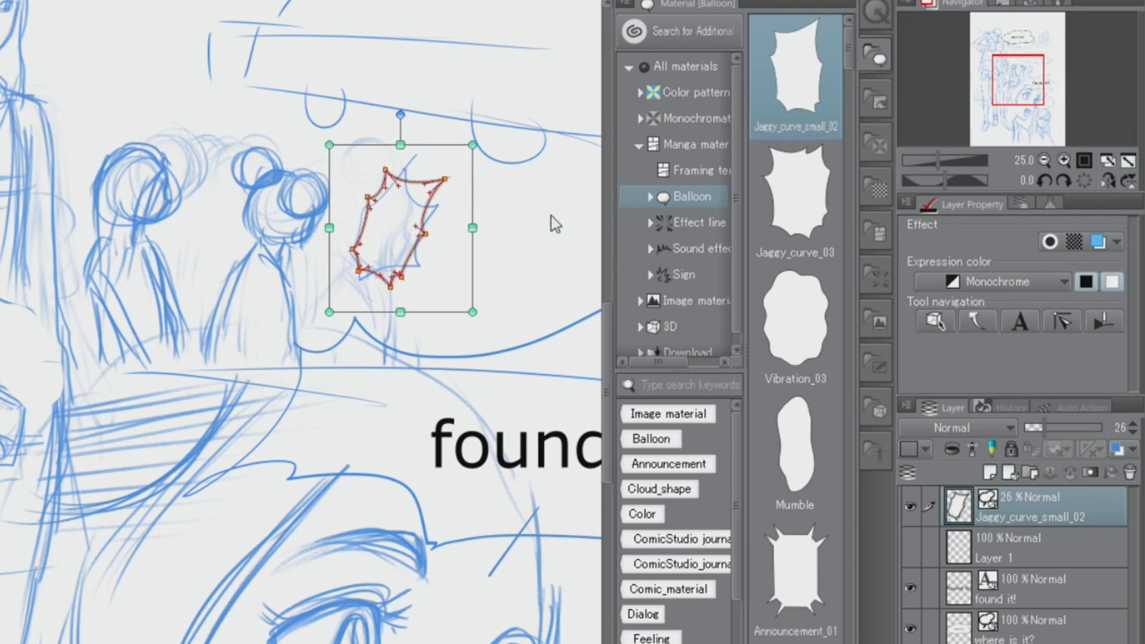
Step: Set the jagged balloon layer's opacity to about 62
{"action": "left_click_drag", "start_coordinate": [1032, 427], "coordinate": [1073, 427]}
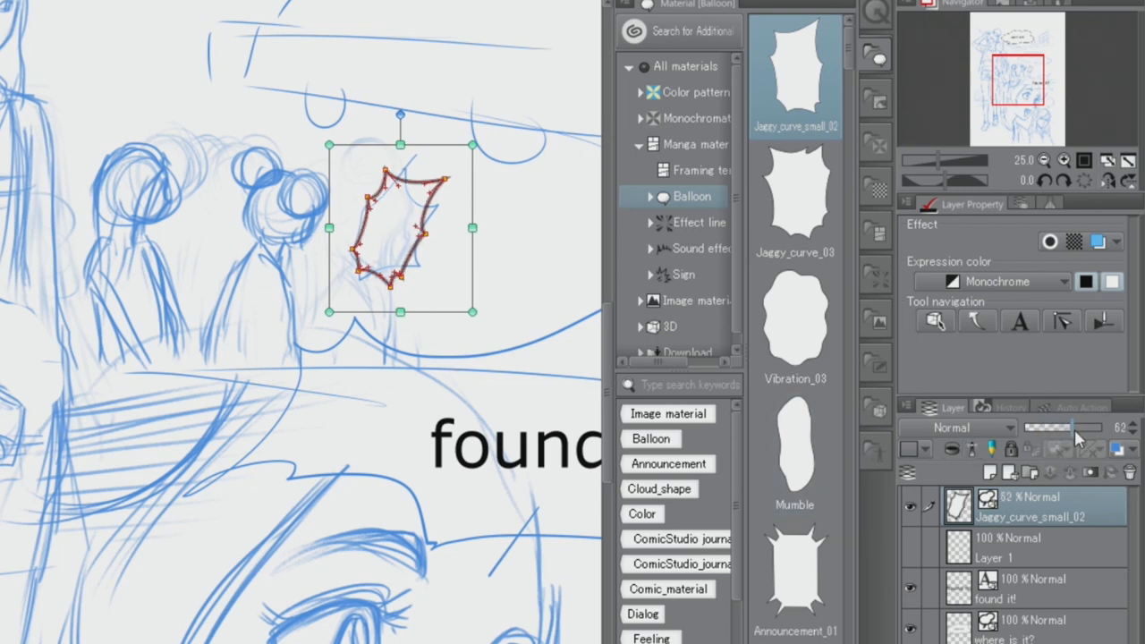
{"action": "left_click_drag", "start_coordinate": [1060, 427], "coordinate": [1113, 427]}
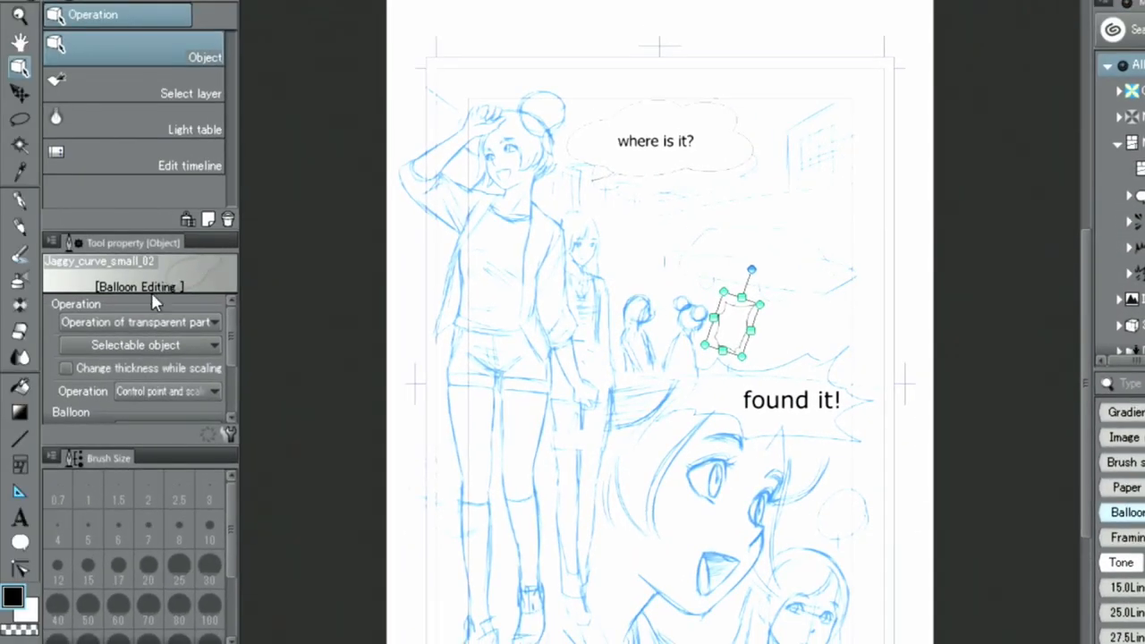
Step: Select the Ellipse balloon sub tool for drawing elliptical speech balloons
{"action": "left_click", "coordinate": [20, 543]}
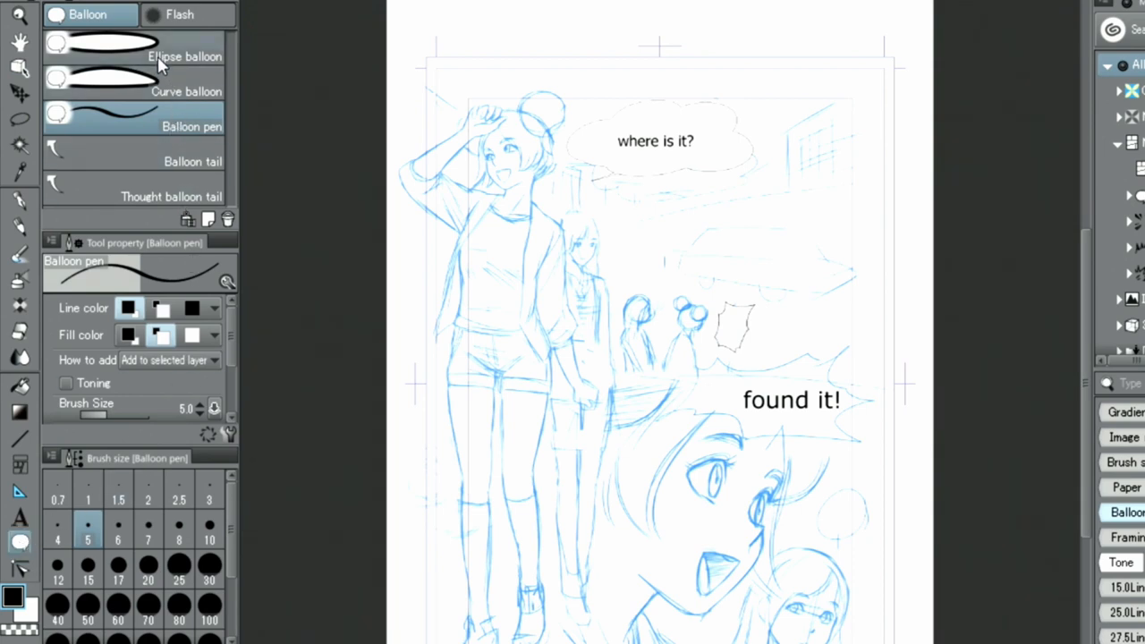
{"action": "left_click", "coordinate": [134, 56]}
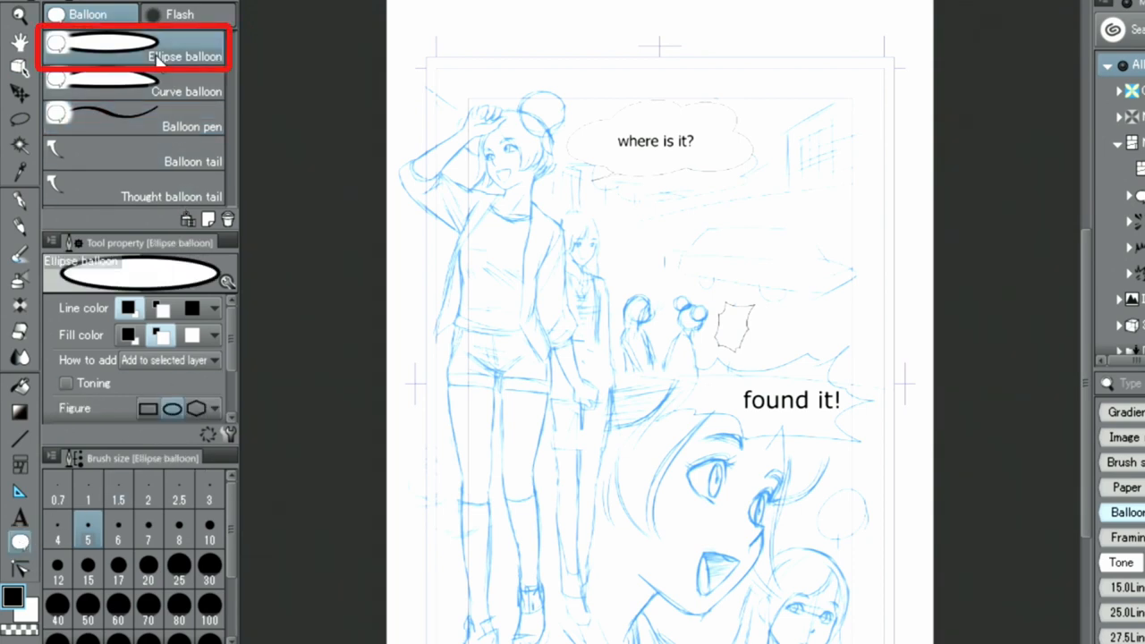